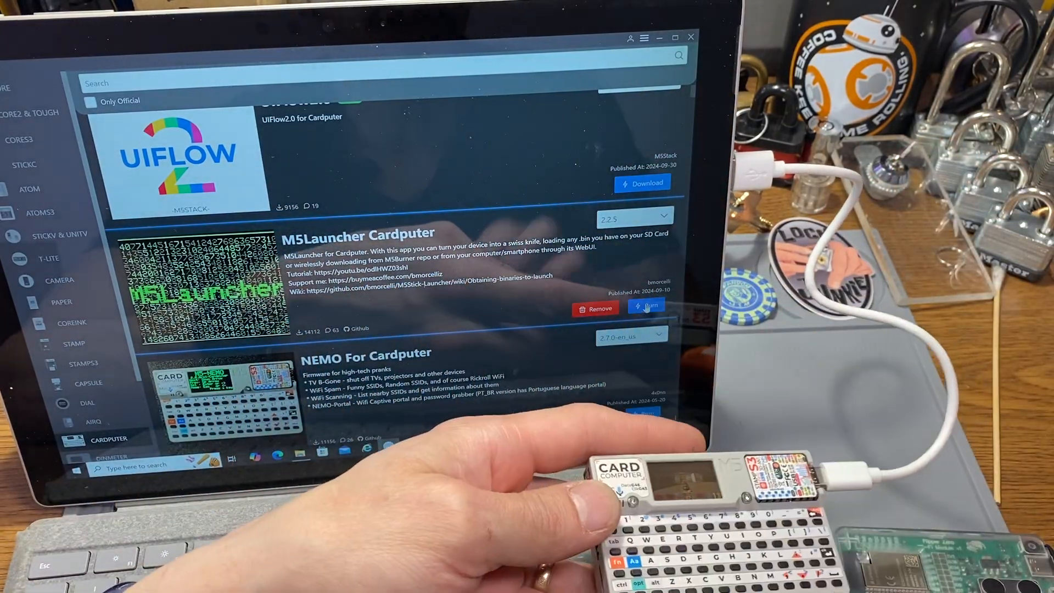
Burn the M5Launcher Cardputer firmware to COM3, accepting the unofficial-firmware notice.
{"action": "left_click", "coordinate": [644, 306]}
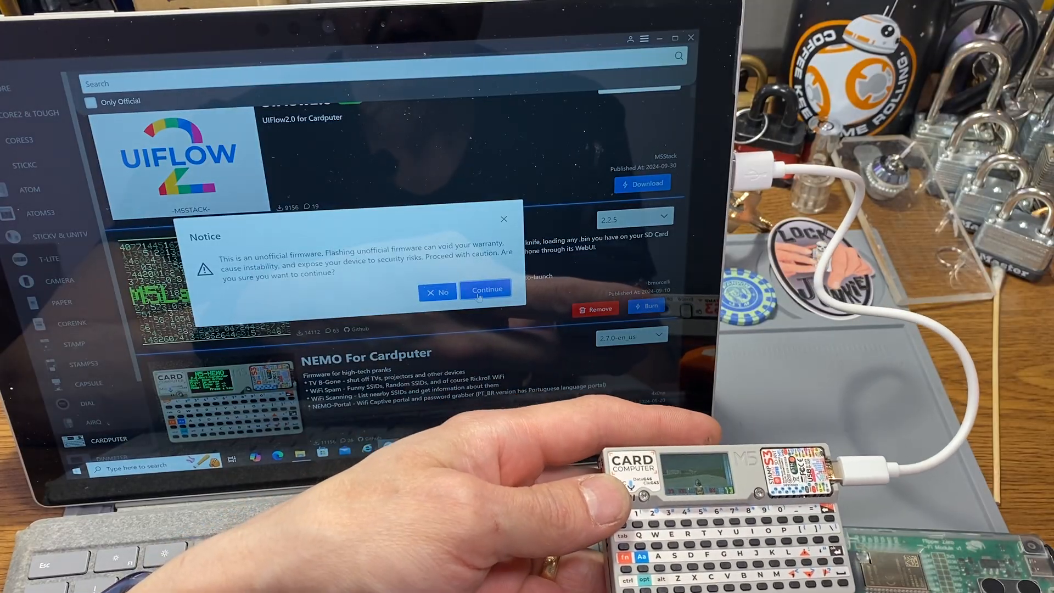
{"action": "left_click", "coordinate": [486, 292]}
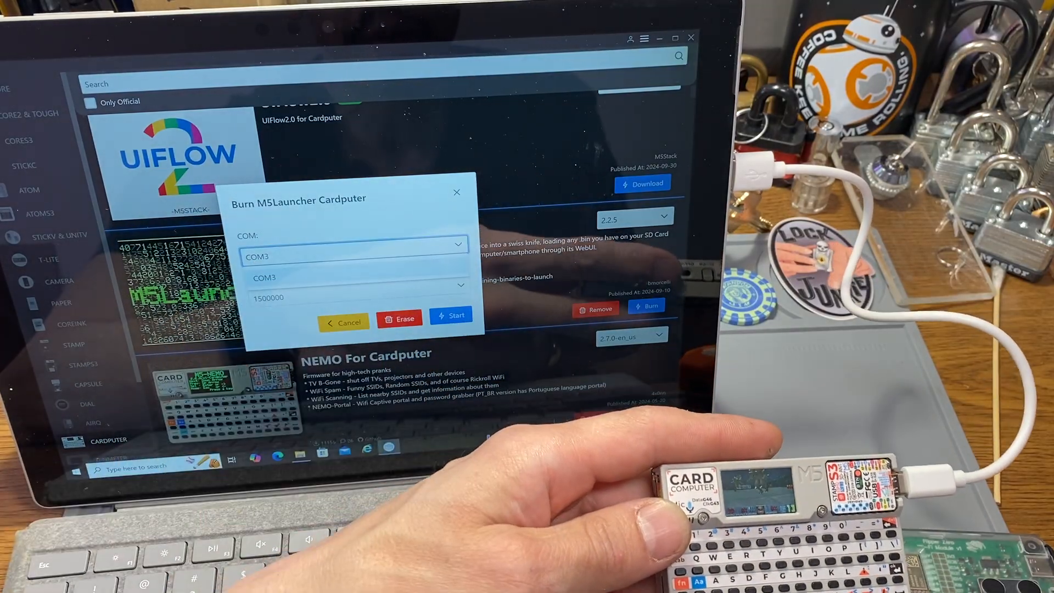
{"action": "left_click", "coordinate": [451, 315]}
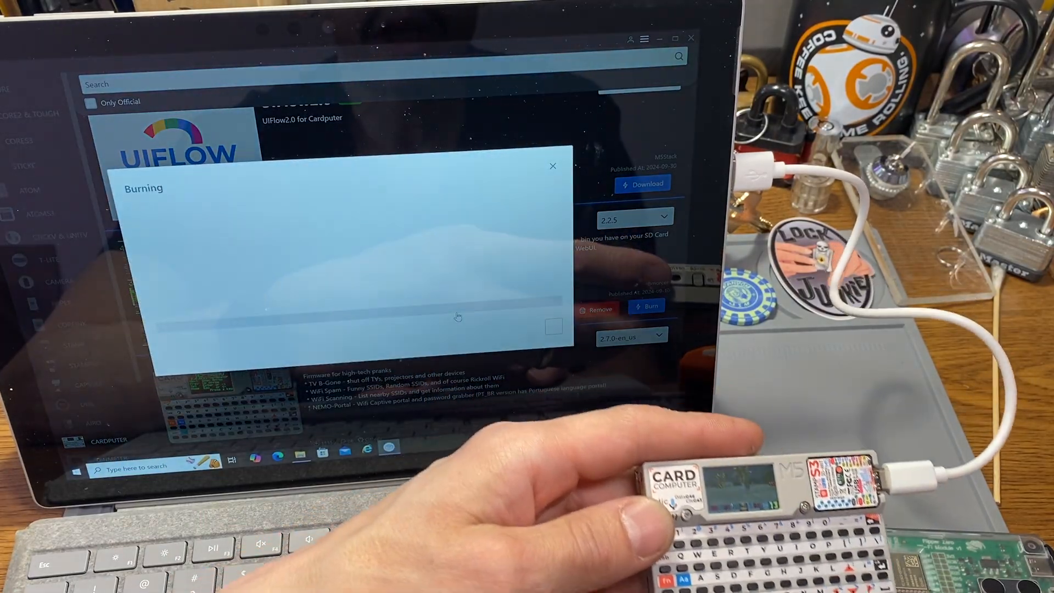